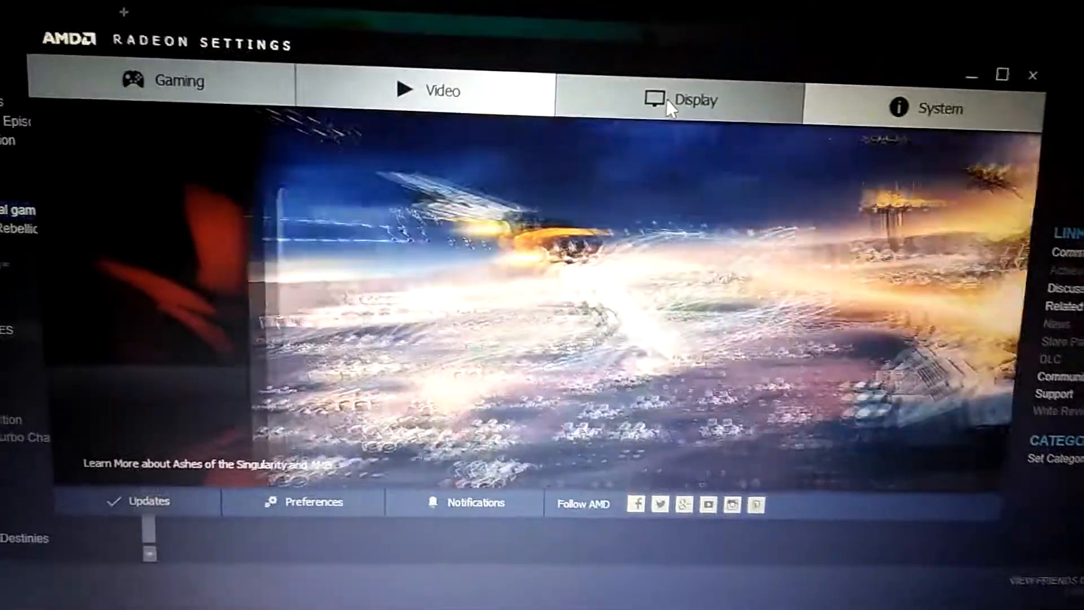
- Open the Radeon Display page showing GPU Scaling off and Scaling Mode set to preserve aspect ratio
left_click(697, 100)
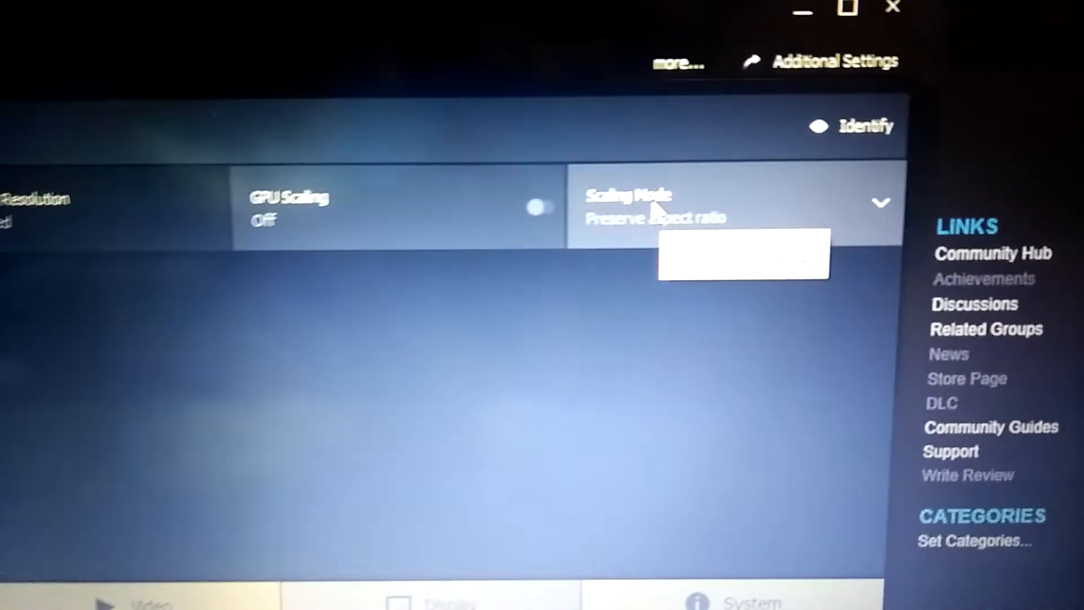
left_click(726, 203)
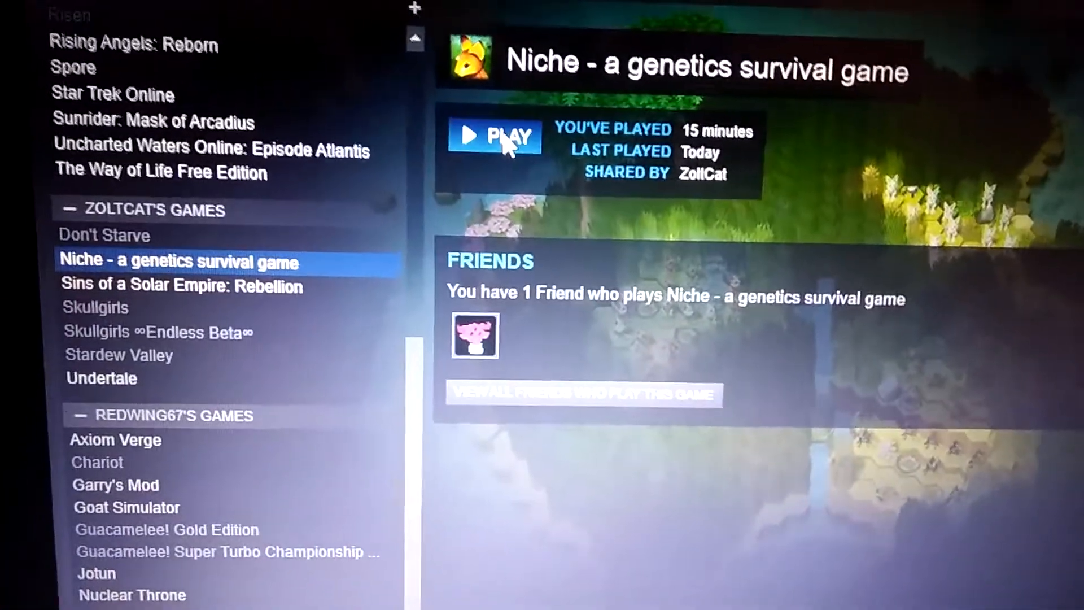
- Play Niche from the Steam library and bring up its Stray Fawn Studio splash screen
left_click(495, 136)
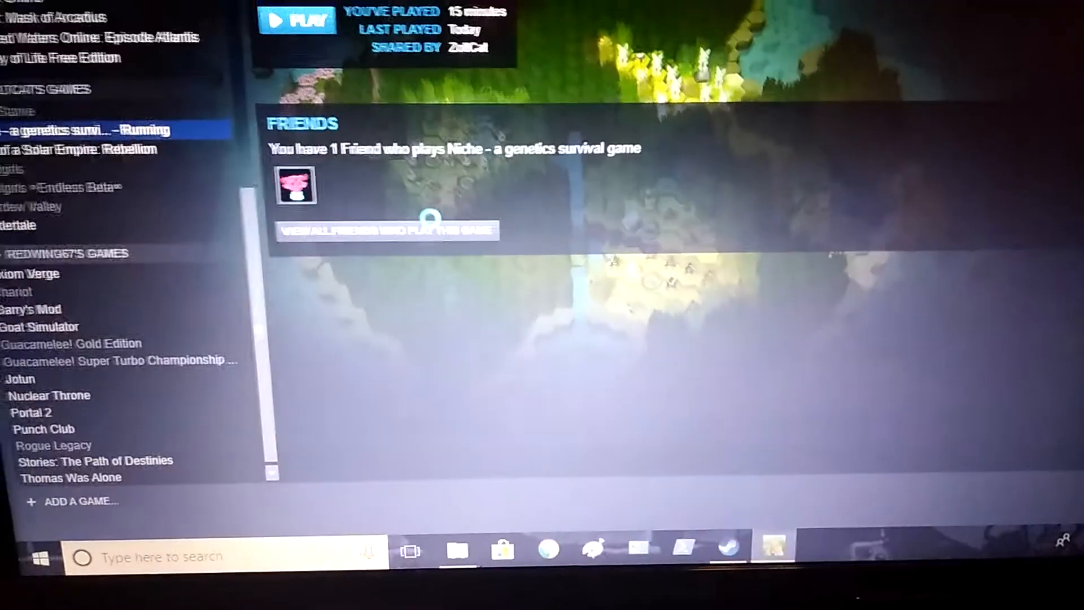
left_click(296, 19)
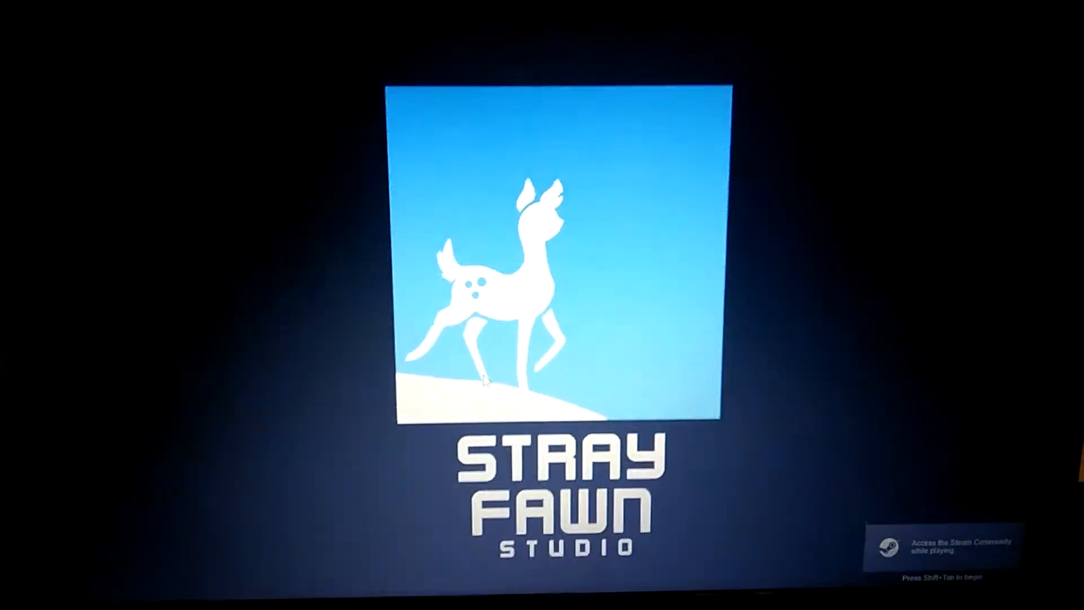